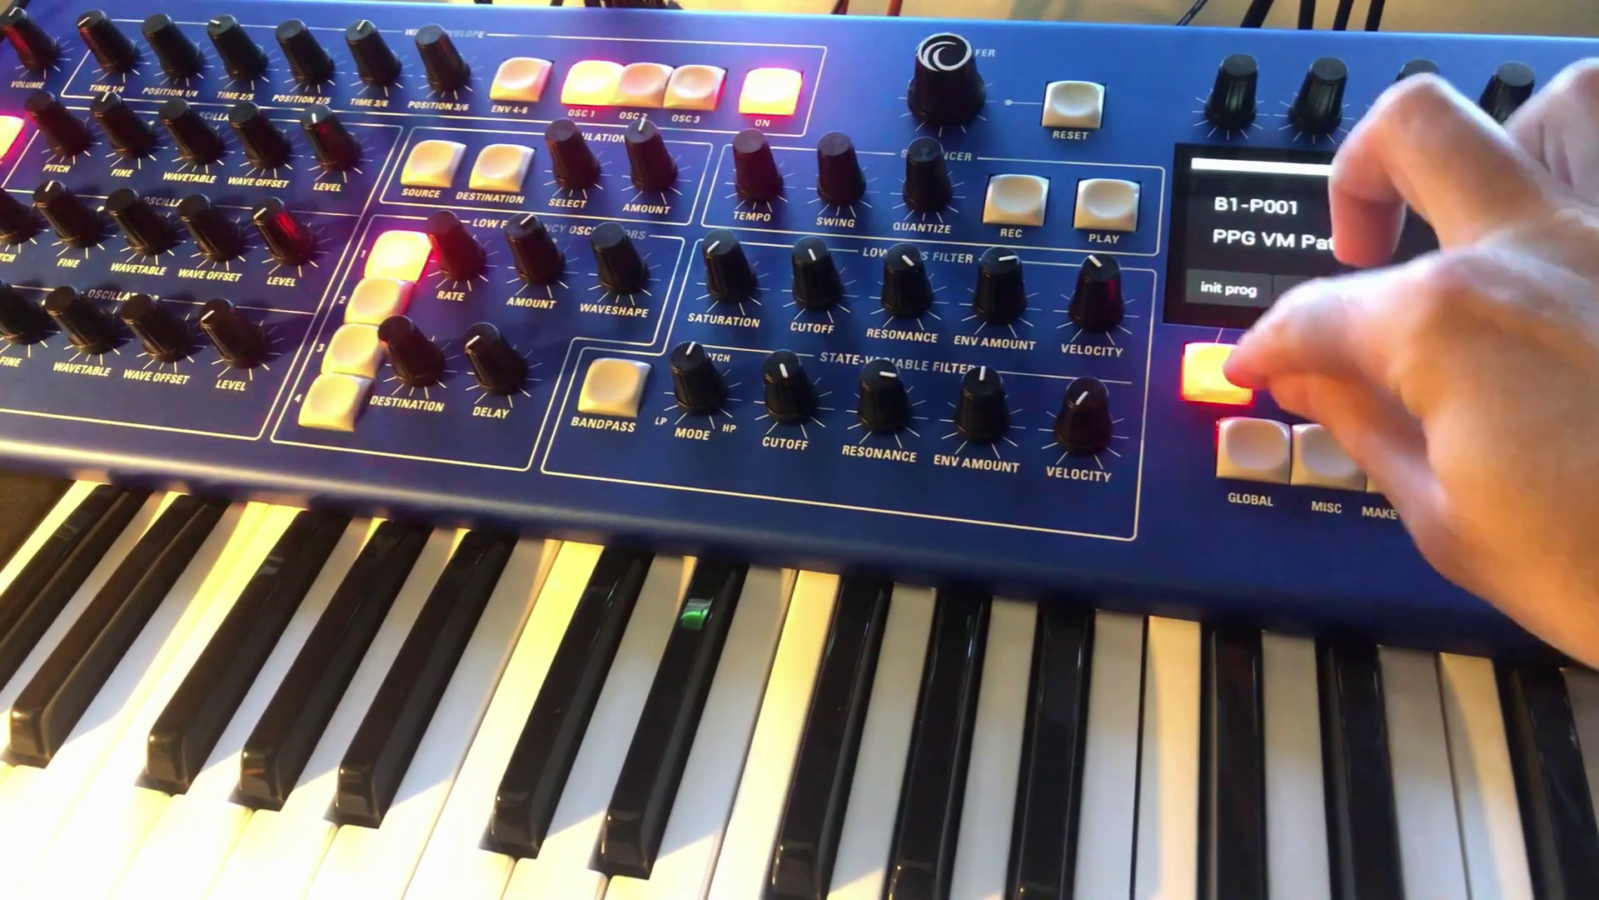
Show Oscillator 3's page with Wavetable P15 selected and its level control.
click(1216, 387)
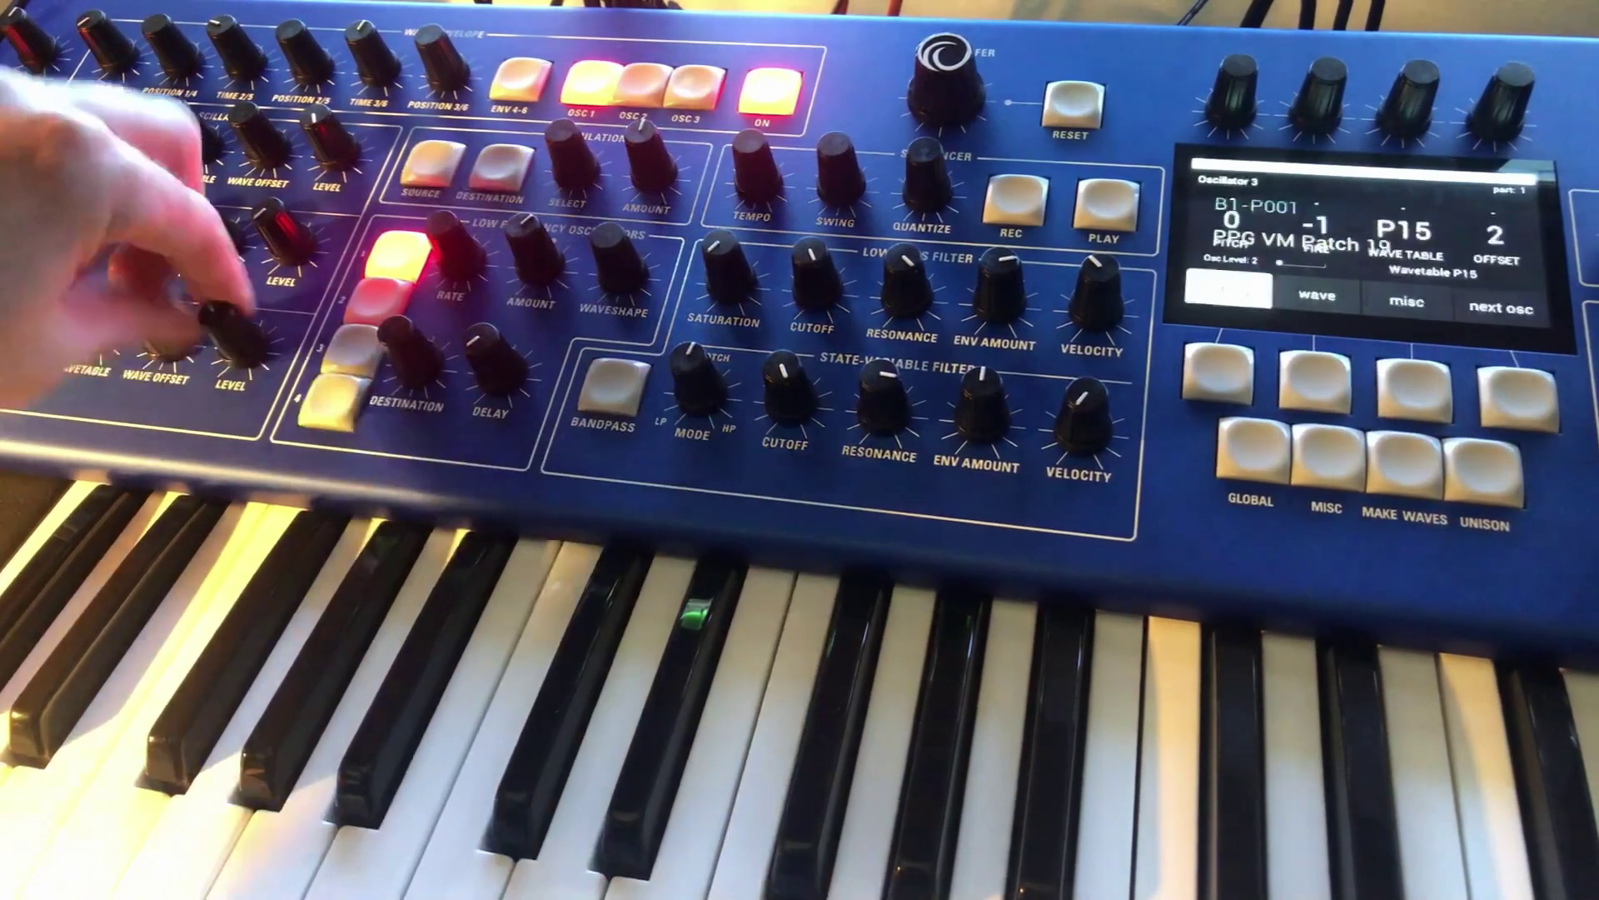